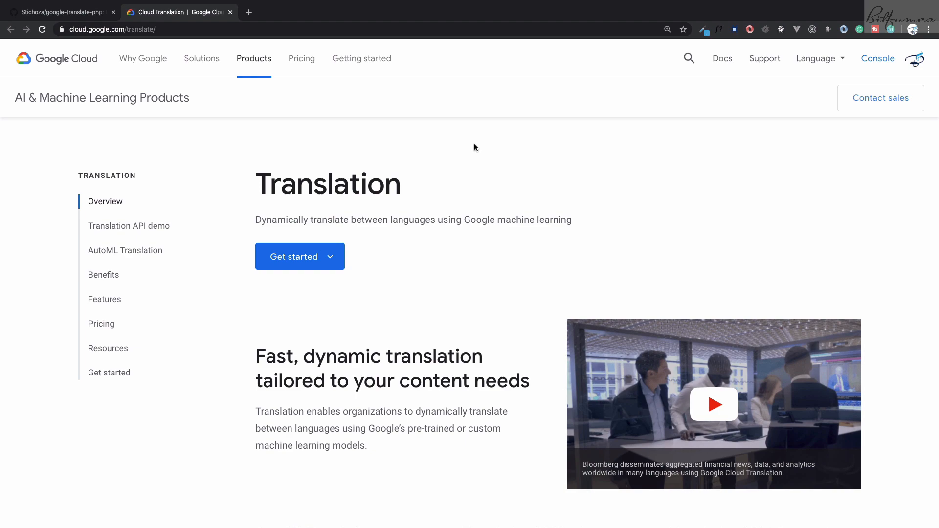
- Bring the google-translate-php README's Installation section with its composer require command into view
{"action": "left_click", "coordinate": [59, 11]}
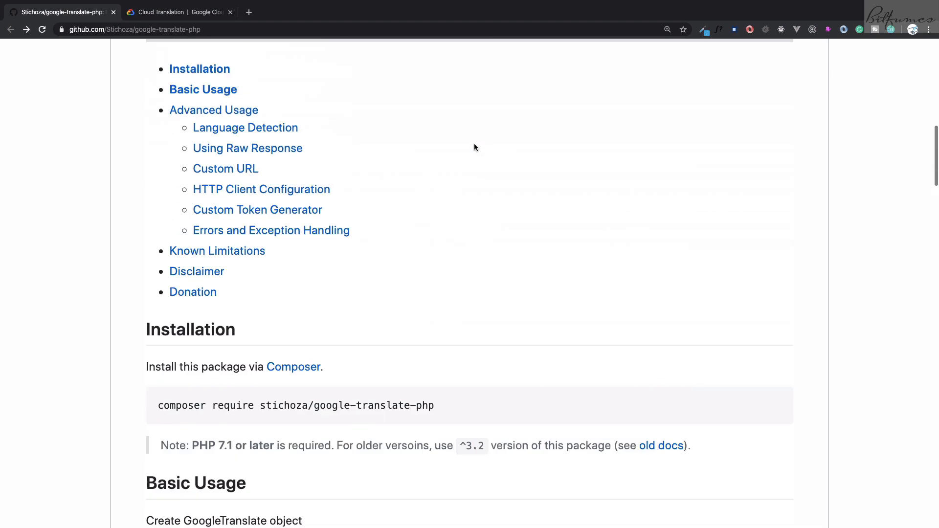
{"action": "scroll", "scroll_direction": "up", "scroll_amount": 3}
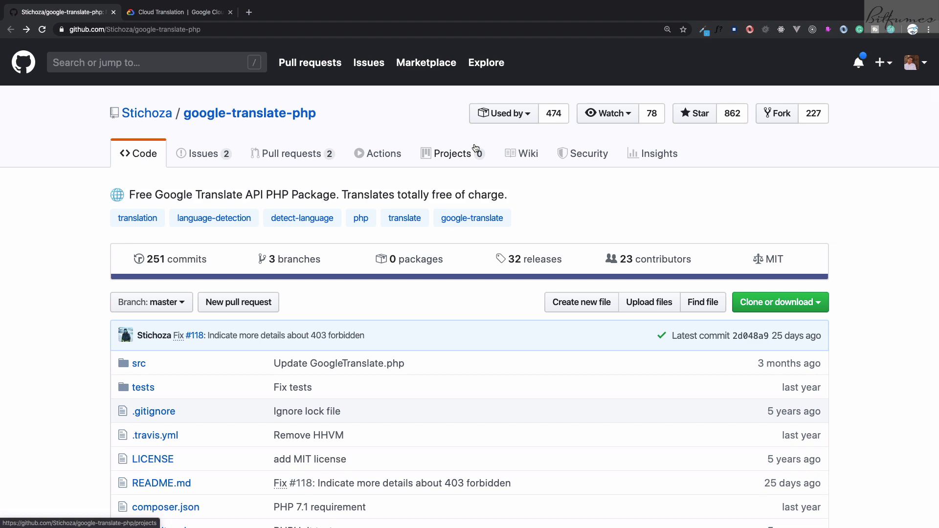
{"action": "scroll", "scroll_direction": "down", "scroll_amount": 3}
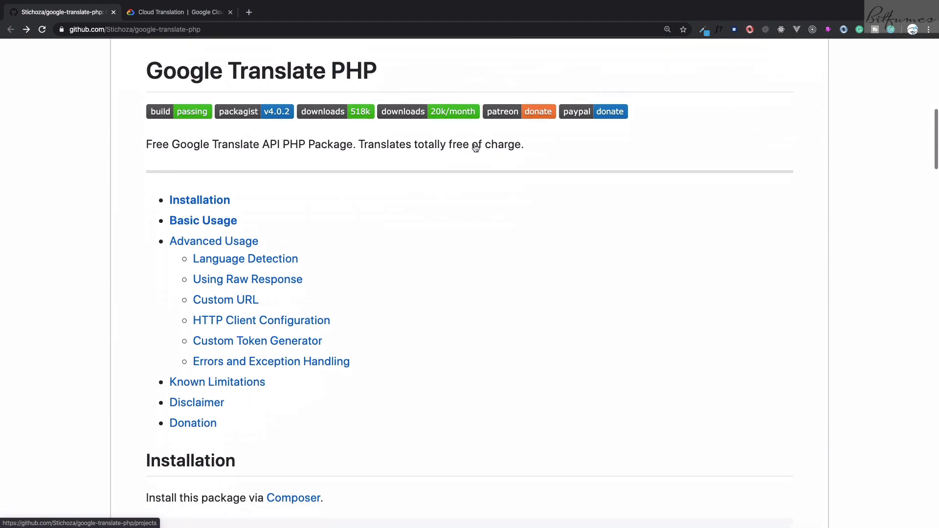
{"action": "scroll", "scroll_direction": "down", "scroll_amount": 3}
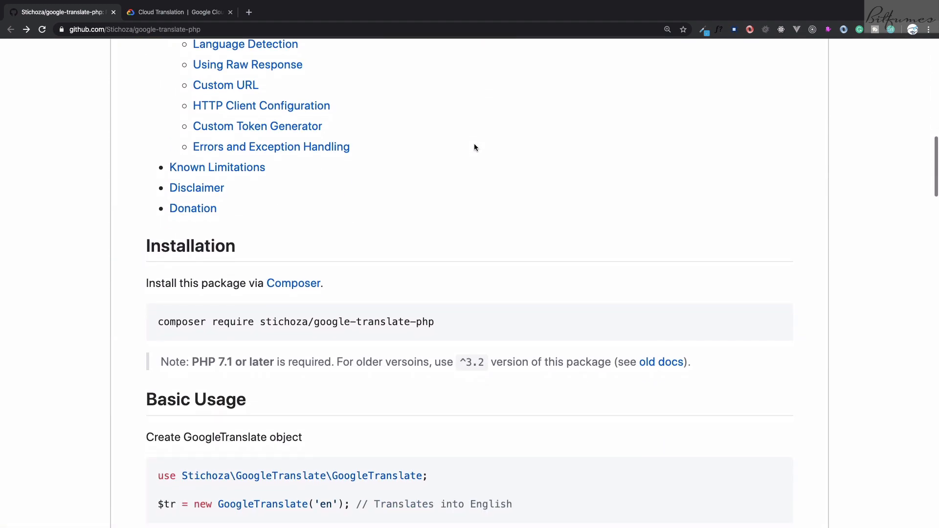
{"action": "scroll", "scroll_direction": "down", "scroll_amount": 3}
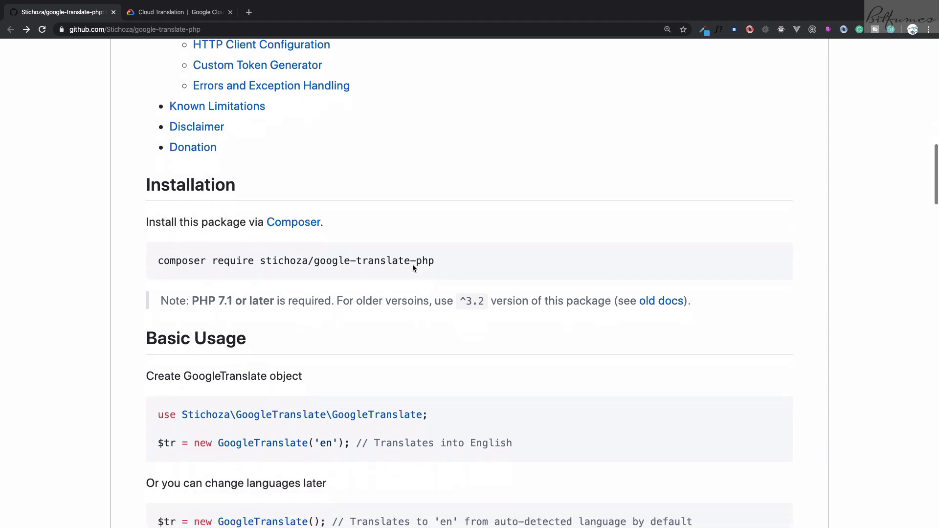
{"action": "scroll", "scroll_direction": "down", "scroll_amount": 3}
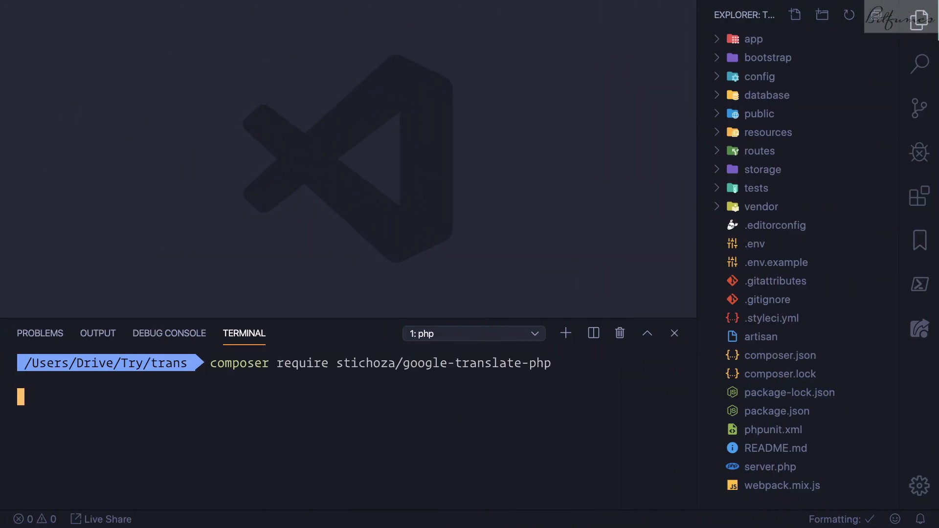
{"action": "mouse_move", "coordinate": [358, 327]}
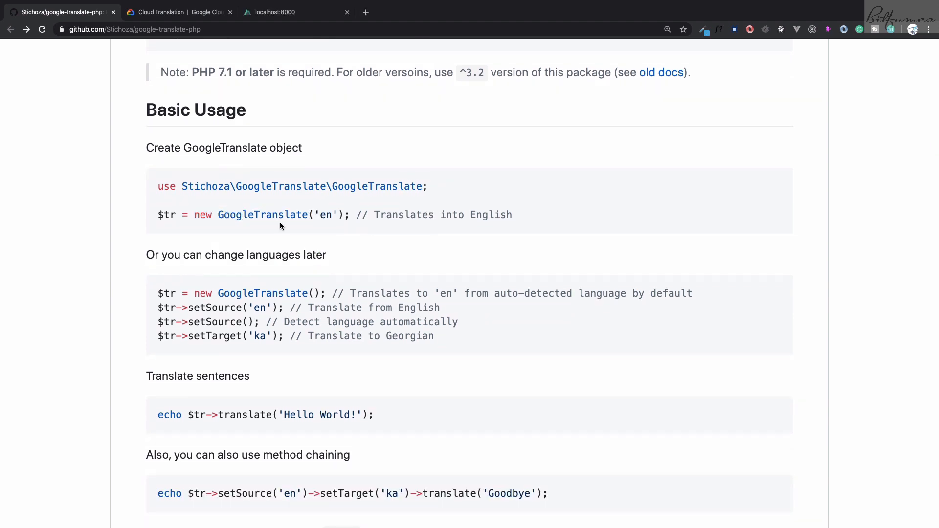
{"action": "mouse_move", "coordinate": [337, 216]}
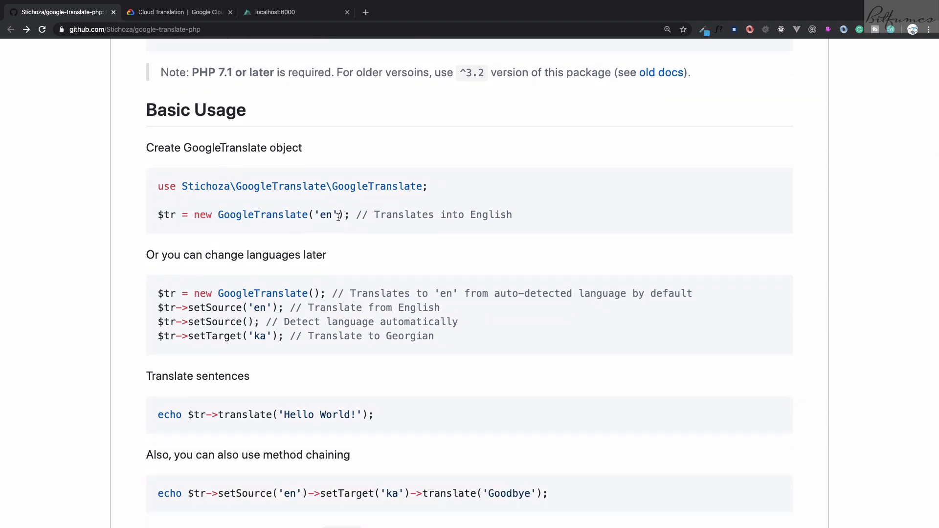
{"action": "mouse_move", "coordinate": [363, 207]}
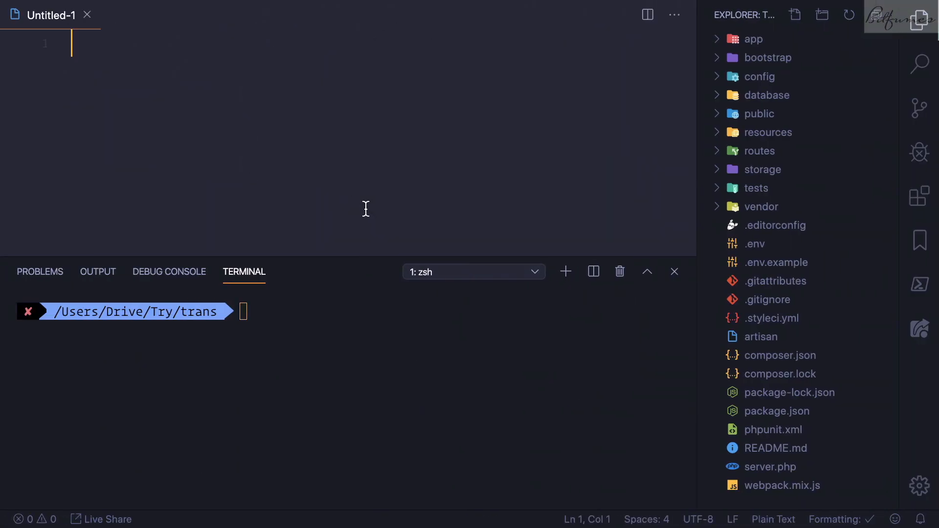
- In routes/web.php, create $tr as a new GoogleTranslate translator for 'fr'
{"action": "left_click", "coordinate": [766, 150]}
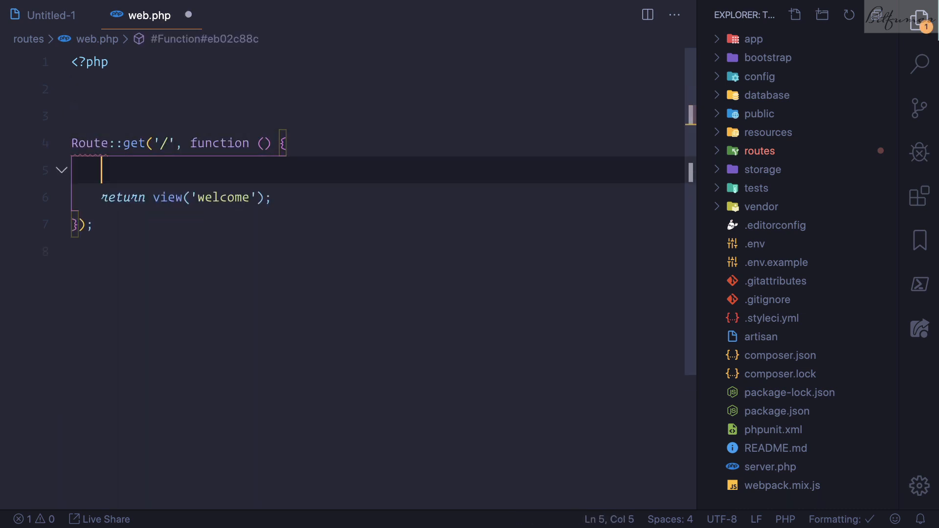
{"action": "type", "text": "$tr ="}
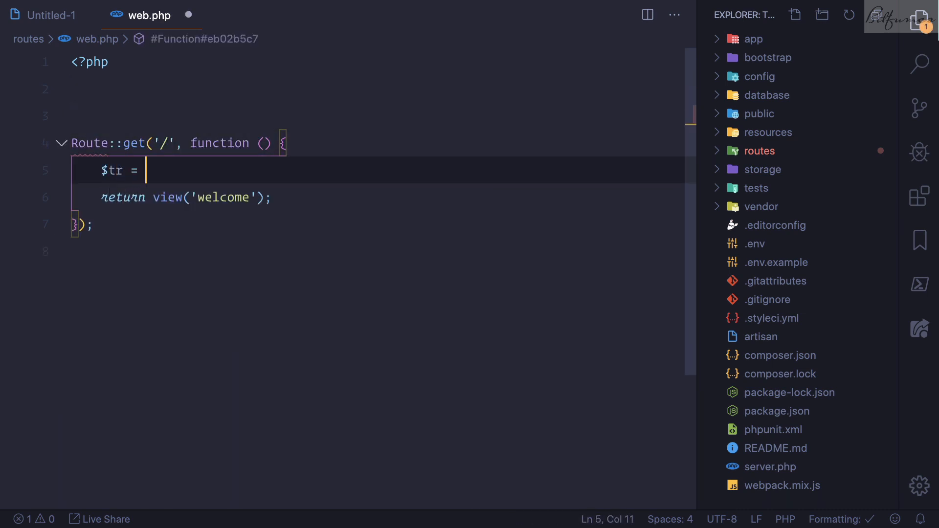
{"action": "type", "text": "new GoogleTranslate("}
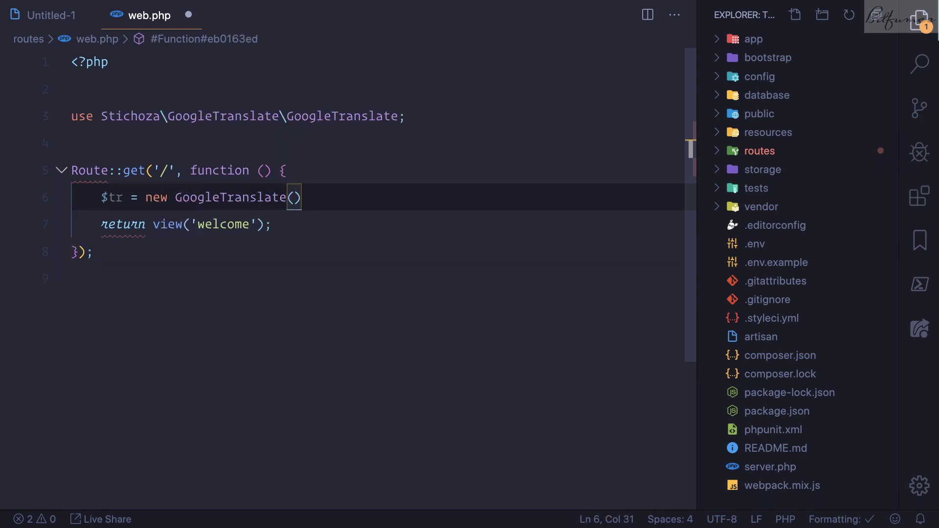
{"action": "type", "text": "'fr'"}
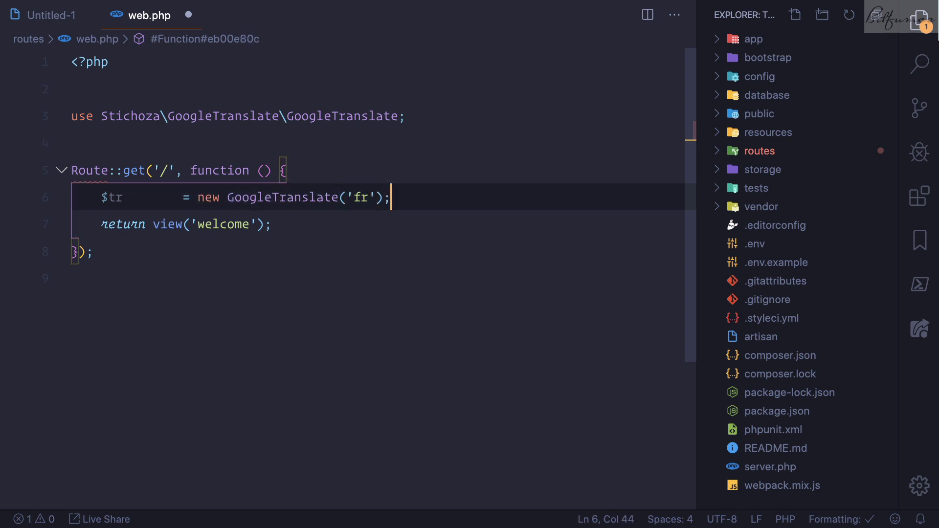
- Have the home route return $tr->translate('Hello World')
{"action": "type", "text": "return"}
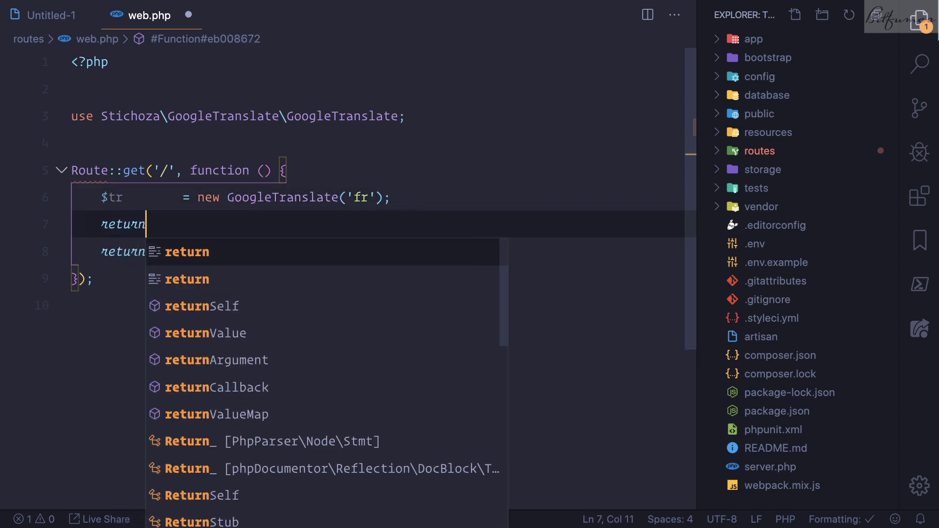
{"action": "type", "text": "$tr->"}
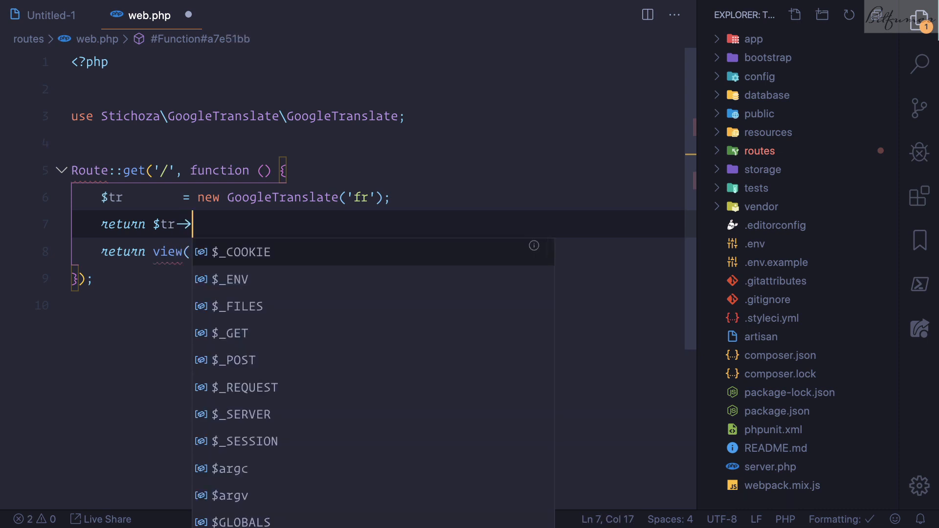
{"action": "type", "text": "translate('"}
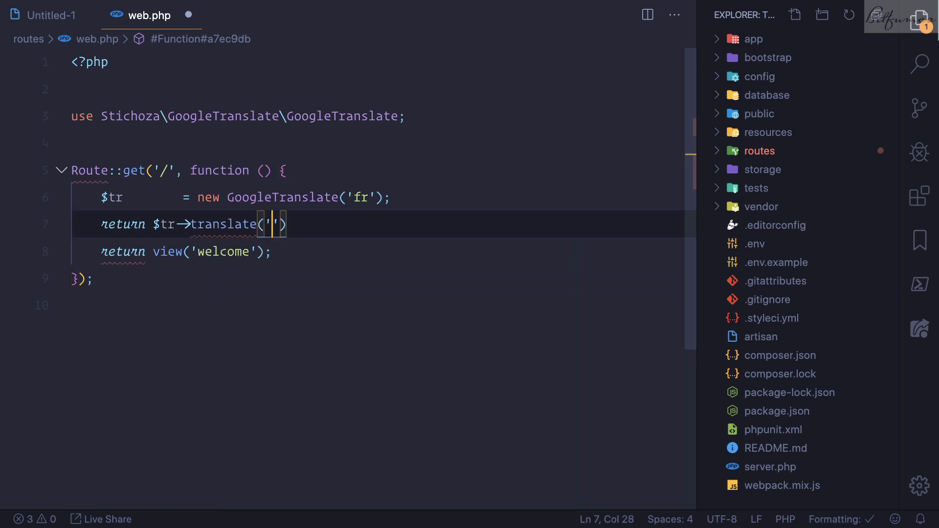
{"action": "type", "text": "Hello World"}
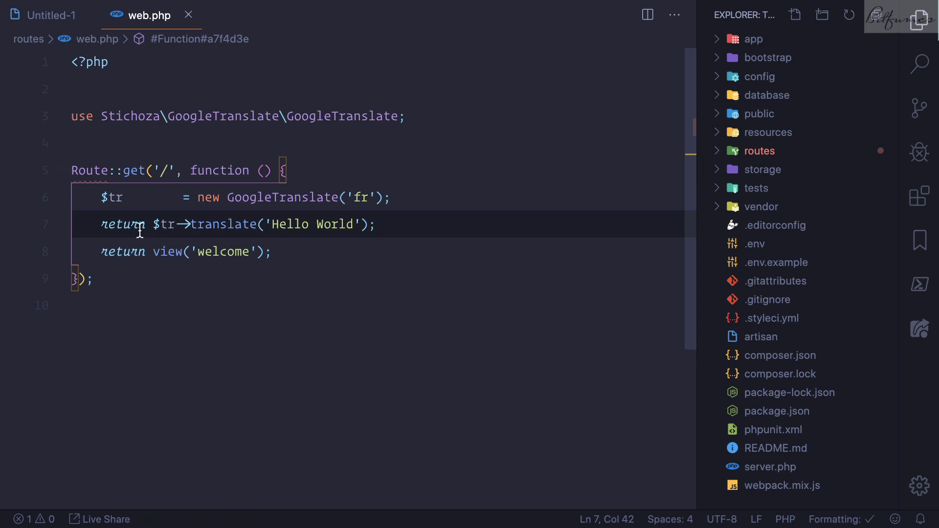
{"action": "mouse_move", "coordinate": [393, 233]}
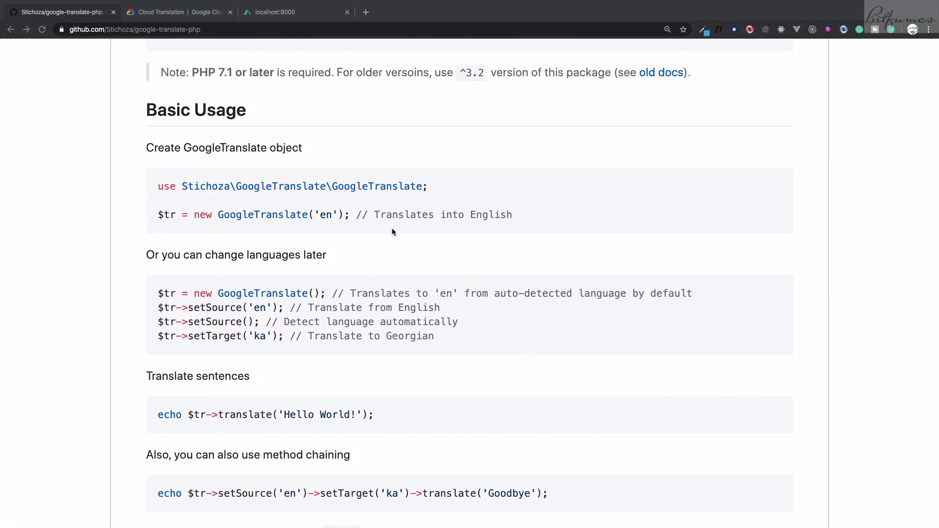
- Load localhost:8000 to see 'Bonjour le monde', then return to the other tab
{"action": "left_click", "coordinate": [274, 11]}
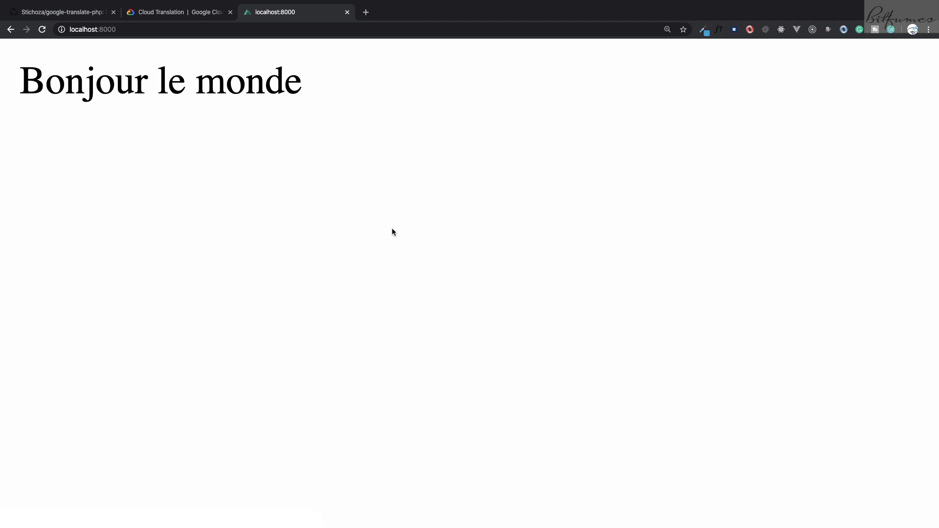
{"action": "left_click", "coordinate": [60, 12]}
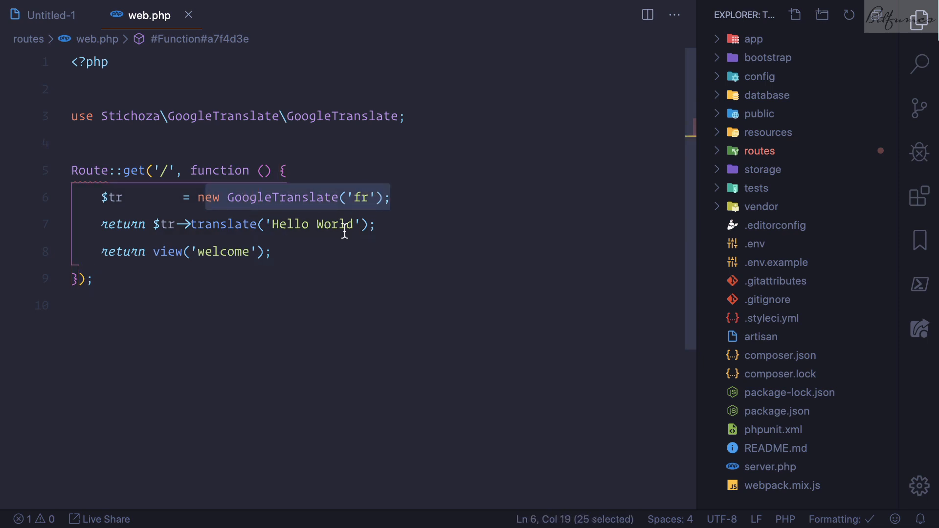
- Replace the $tr lines with a single return of GoogleTranslate::trans('Hello World', 'fr')
{"action": "left_click", "coordinate": [376, 224]}
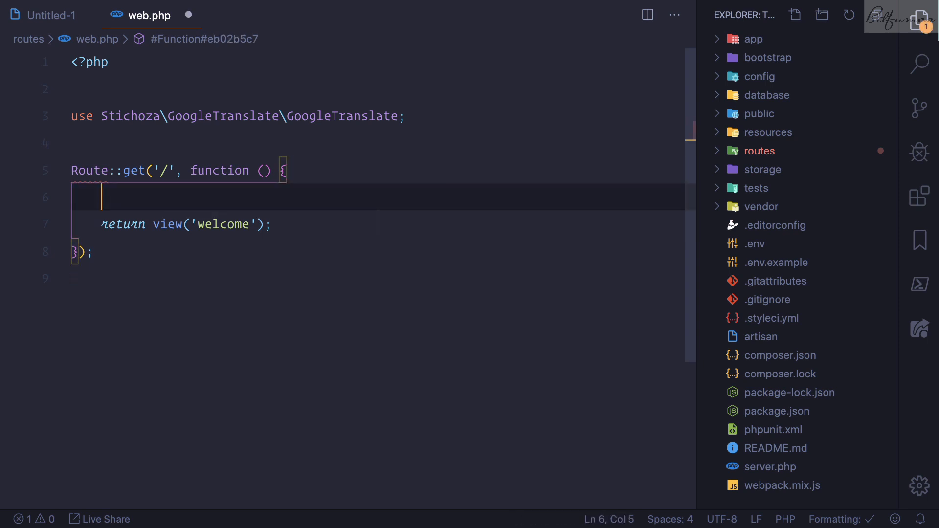
{"action": "type", "text": "GoogleTranslate"}
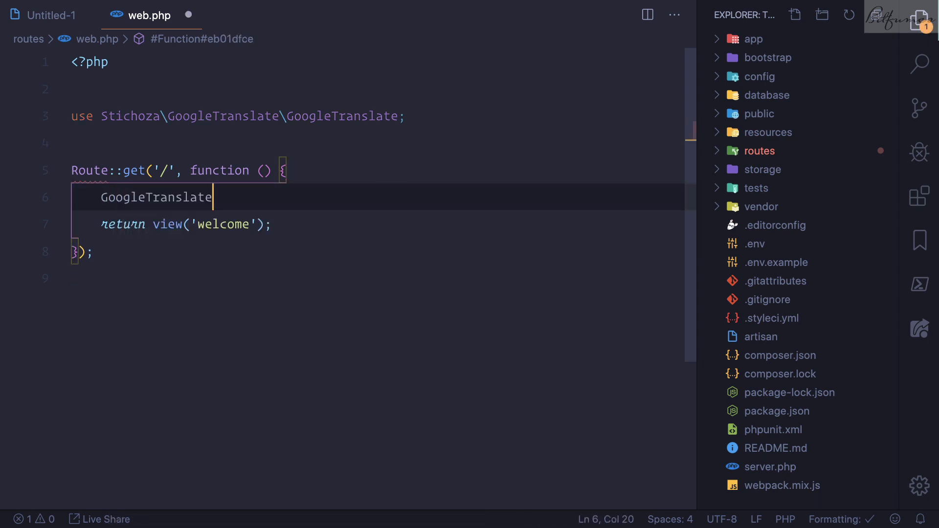
{"action": "type", "text": "::trans('H"}
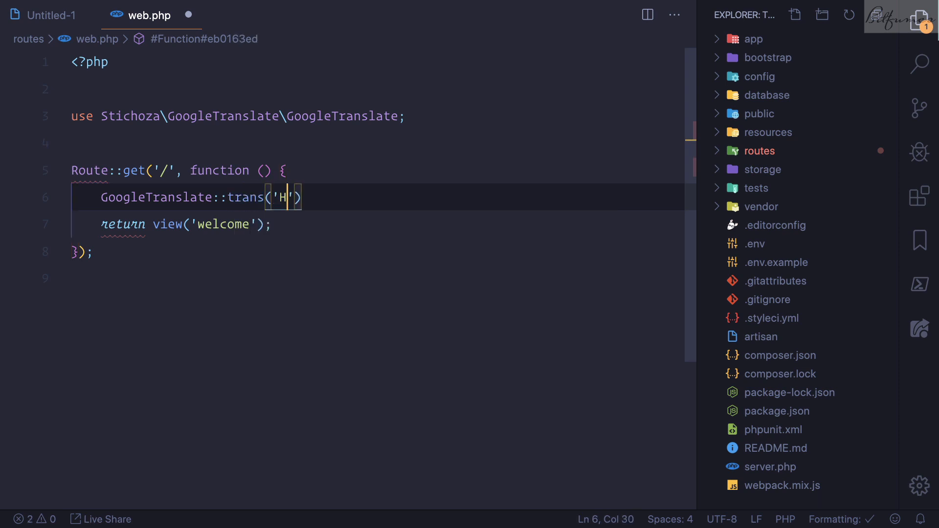
{"action": "type", "text": "ello Wo"}
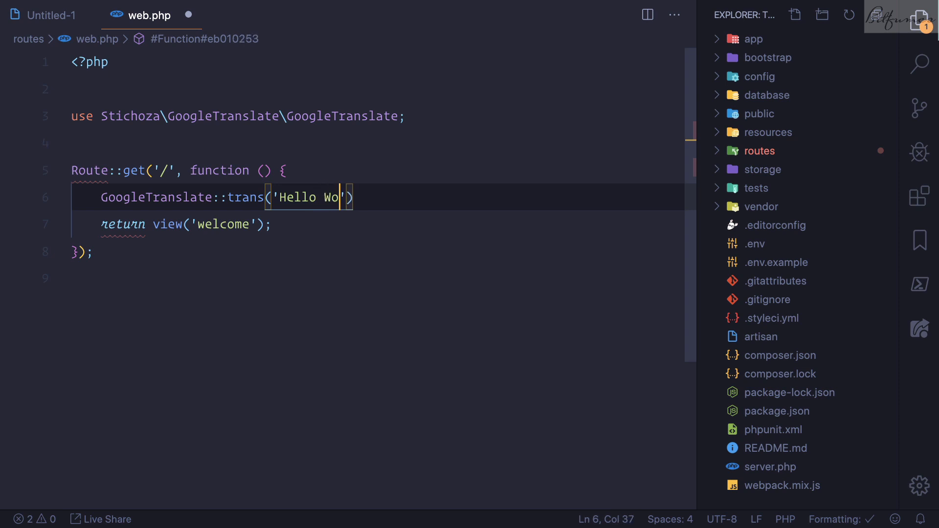
{"action": "type", "text": "rld','"}
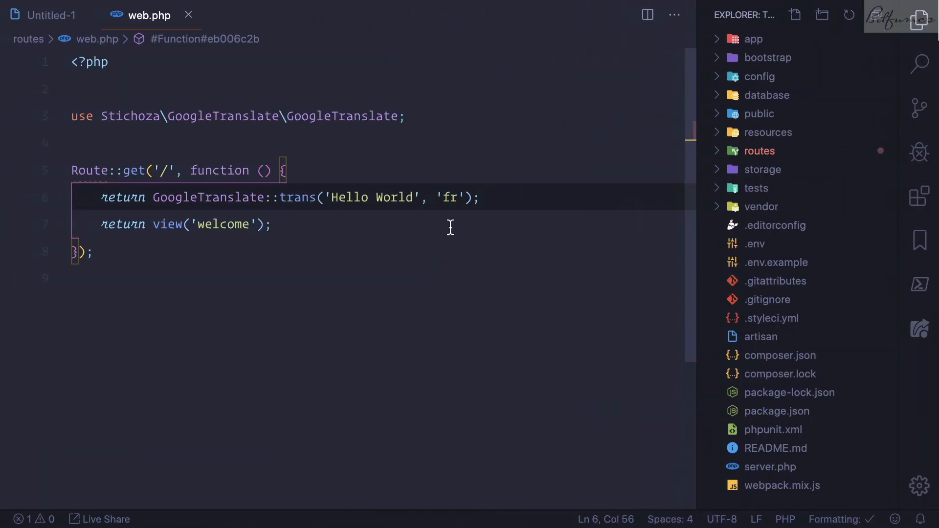
- Change the language code to 'hi', reload localhost:8000 to see the Hindi text, and return to the README
{"action": "type", "text": "h"}
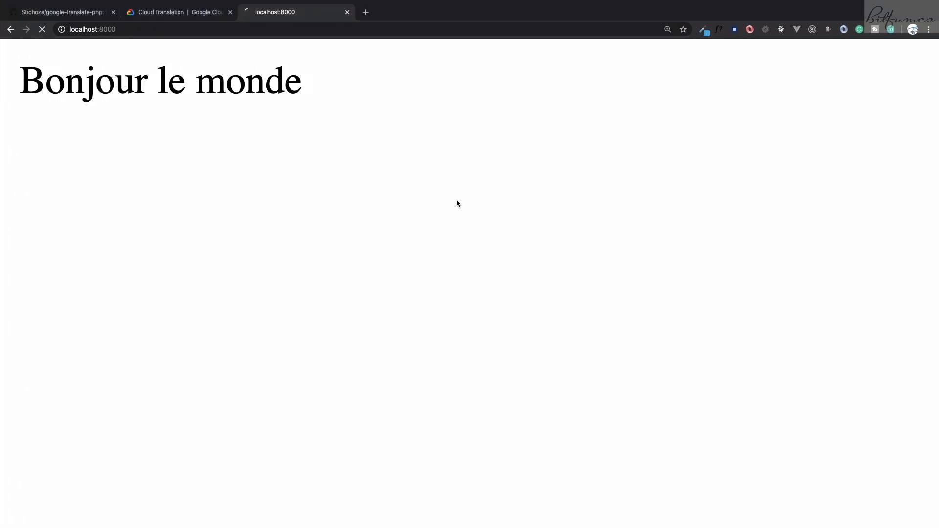
{"action": "left_click", "coordinate": [42, 29]}
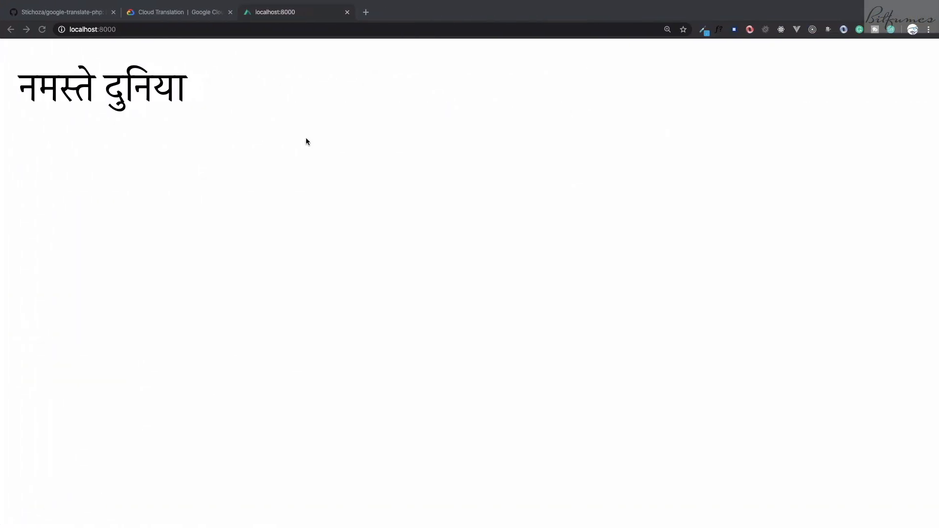
{"action": "left_click", "coordinate": [60, 12]}
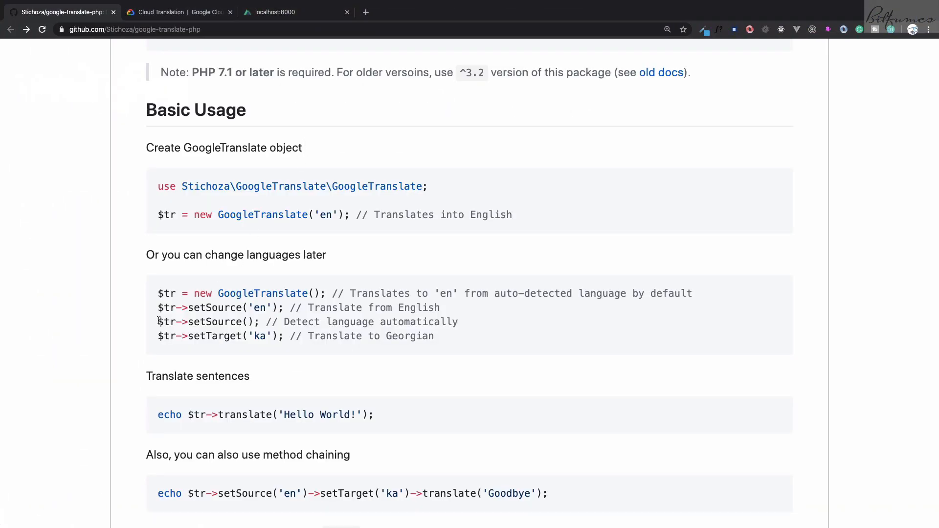
- Read the README's usage and language detection examples and follow the Google API docs link to supported languages
{"action": "scroll", "scroll_direction": "down", "scroll_amount": 3}
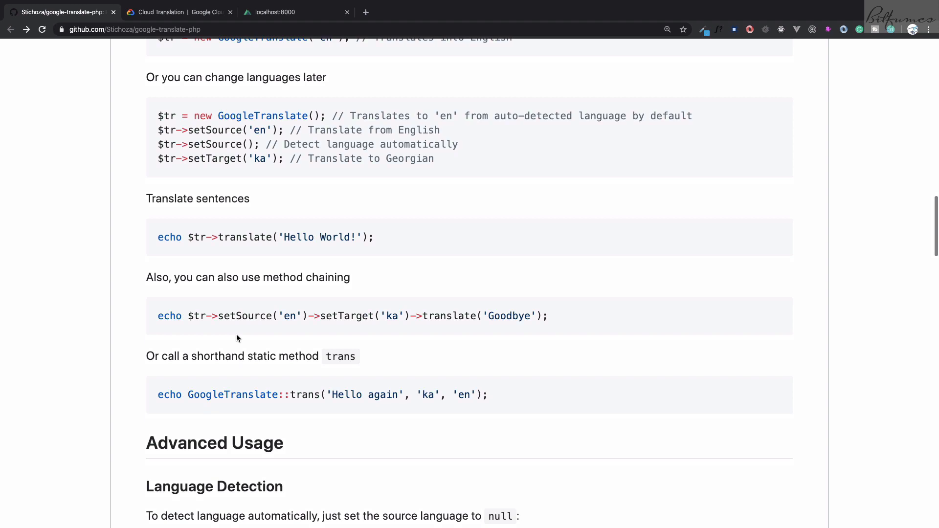
{"action": "scroll", "scroll_direction": "down", "scroll_amount": 3}
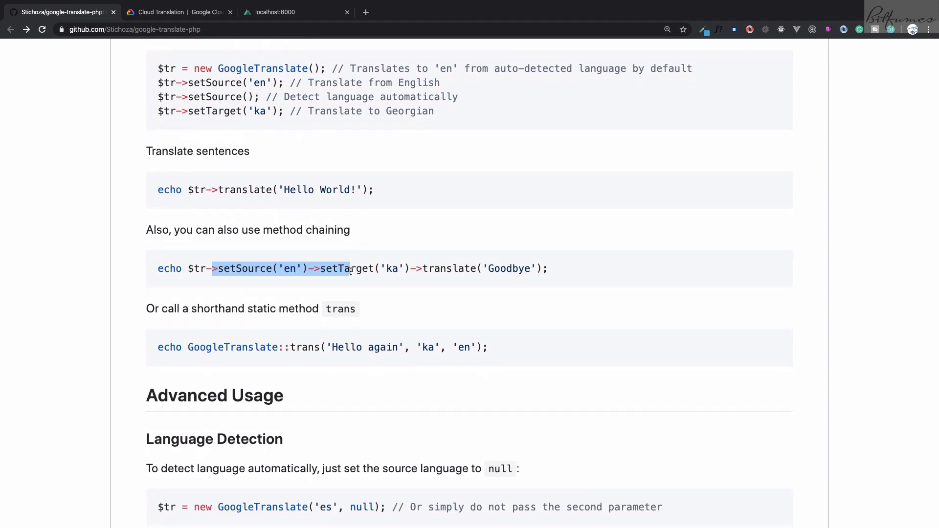
{"action": "left_click", "coordinate": [520, 268]}
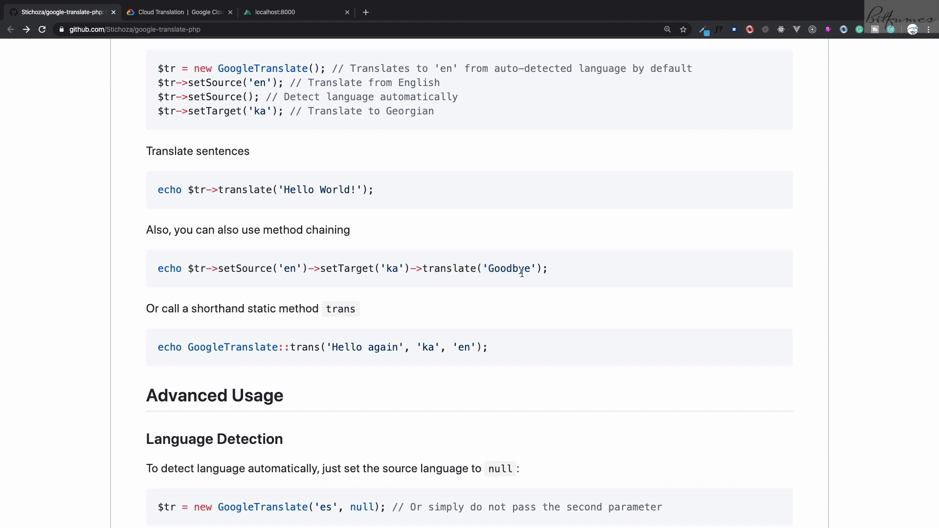
{"action": "scroll", "scroll_direction": "down", "scroll_amount": 3}
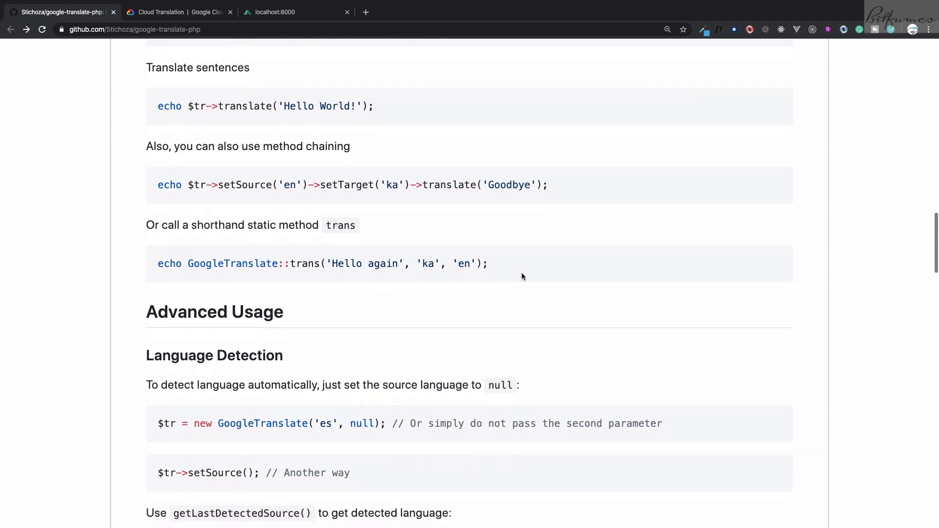
{"action": "scroll", "scroll_direction": "down", "scroll_amount": 3}
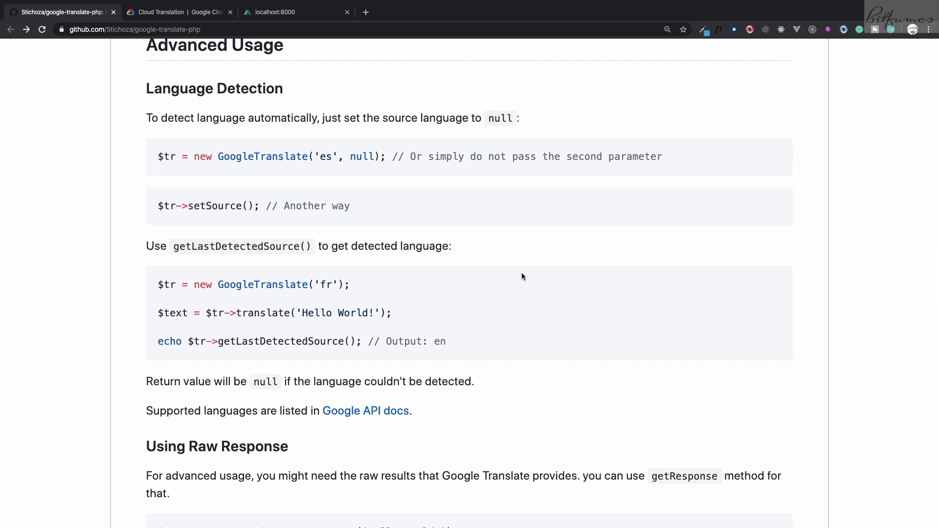
{"action": "scroll", "scroll_direction": "down", "scroll_amount": 3}
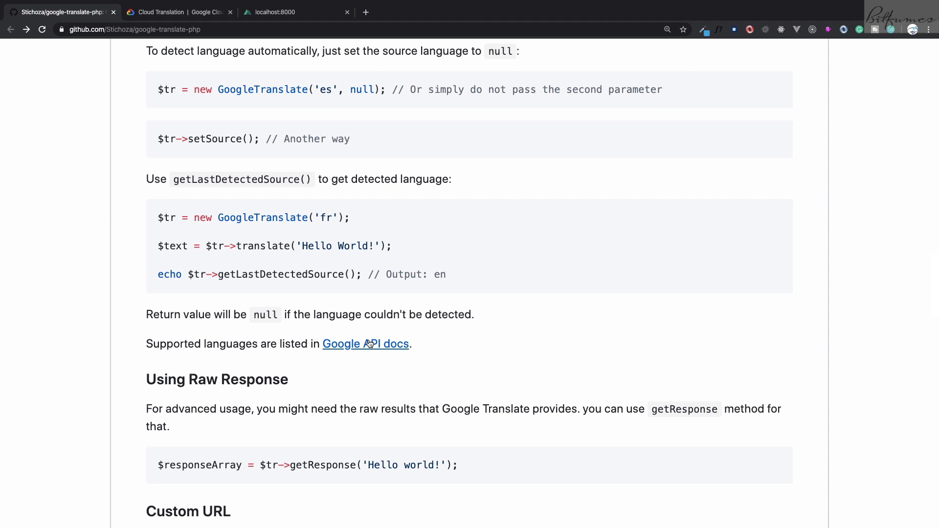
{"action": "left_click", "coordinate": [364, 343]}
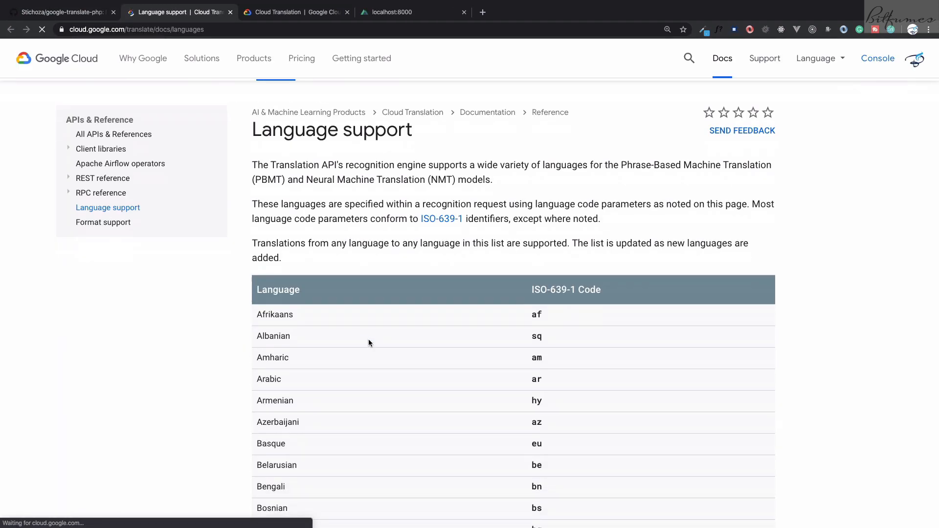
- Find Dutch in the Language support table and select its code 'nl' for use in the route
{"action": "scroll", "scroll_direction": "down", "scroll_amount": 3}
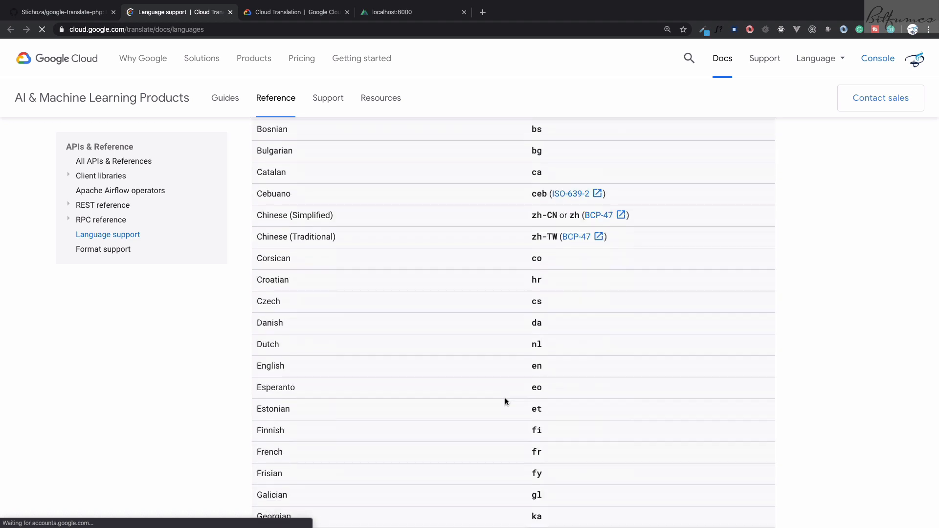
{"action": "scroll", "scroll_direction": "down", "scroll_amount": 3}
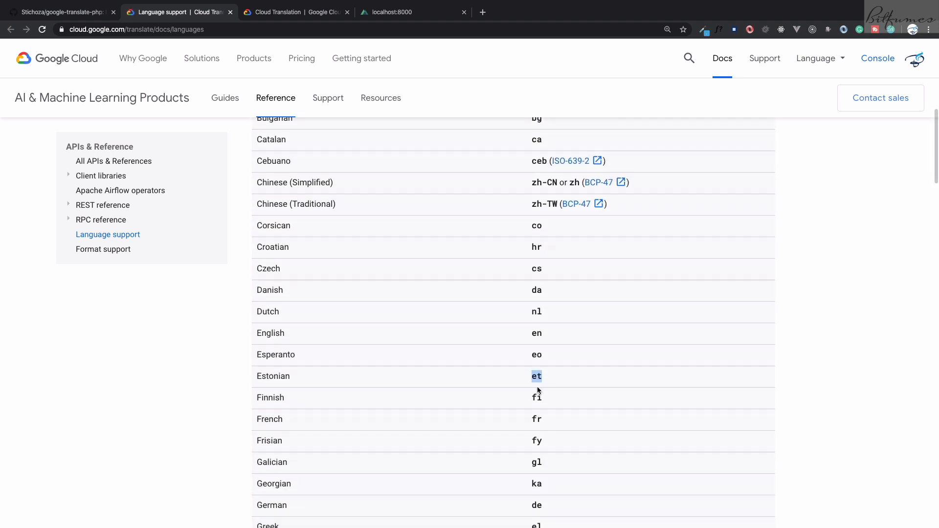
{"action": "scroll", "scroll_direction": "down", "scroll_amount": 3}
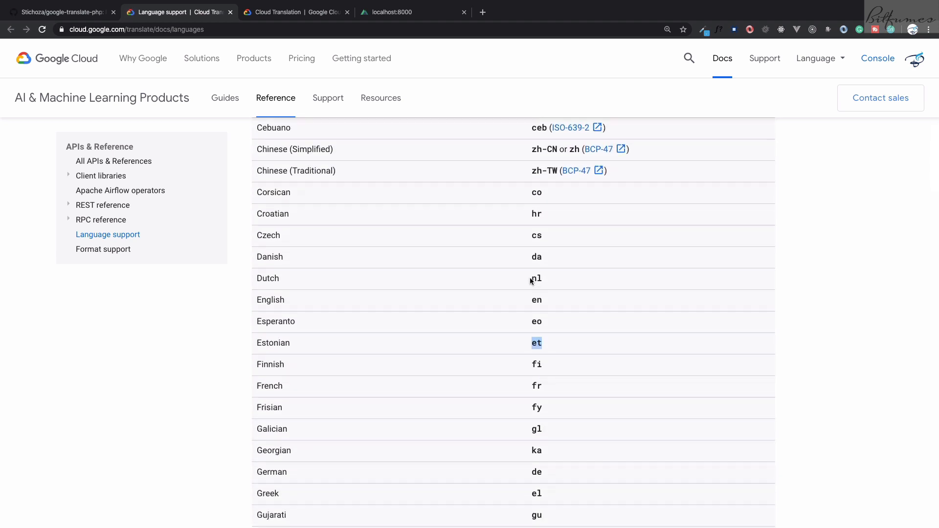
{"action": "double_click", "coordinate": [536, 278]}
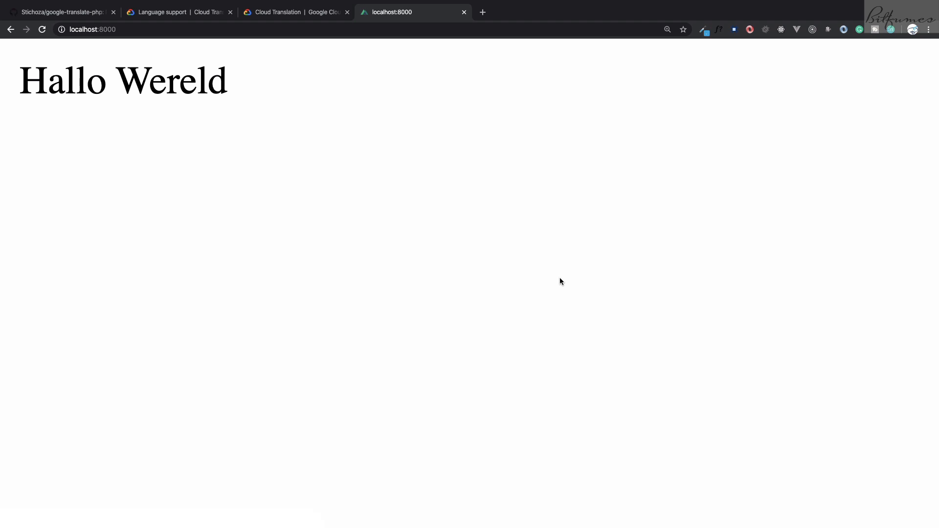
- Scroll the README through HTTP Client Configuration, back to the top, and down to Installation and Basic Usage
{"action": "left_click", "coordinate": [59, 11]}
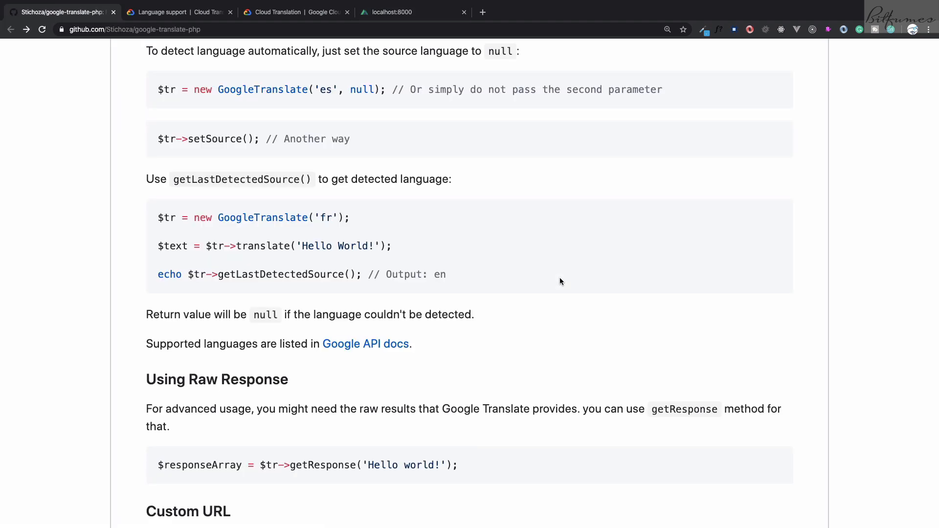
{"action": "scroll", "scroll_direction": "down", "scroll_amount": 3}
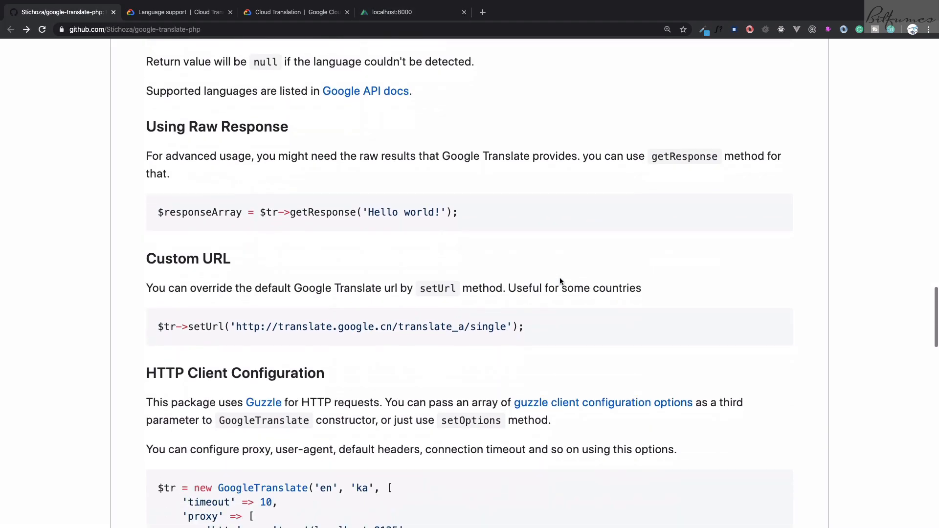
{"action": "scroll", "scroll_direction": "down", "scroll_amount": 3}
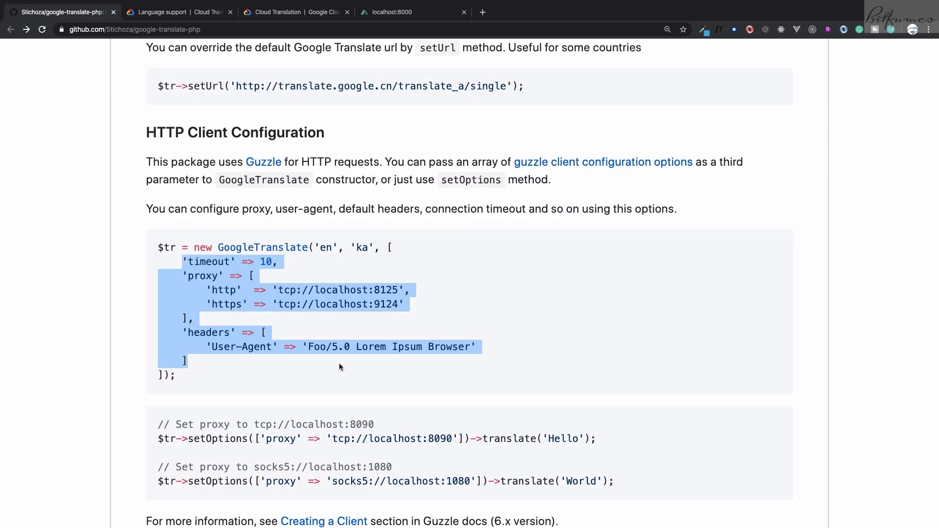
{"action": "scroll", "scroll_direction": "down", "scroll_amount": 3}
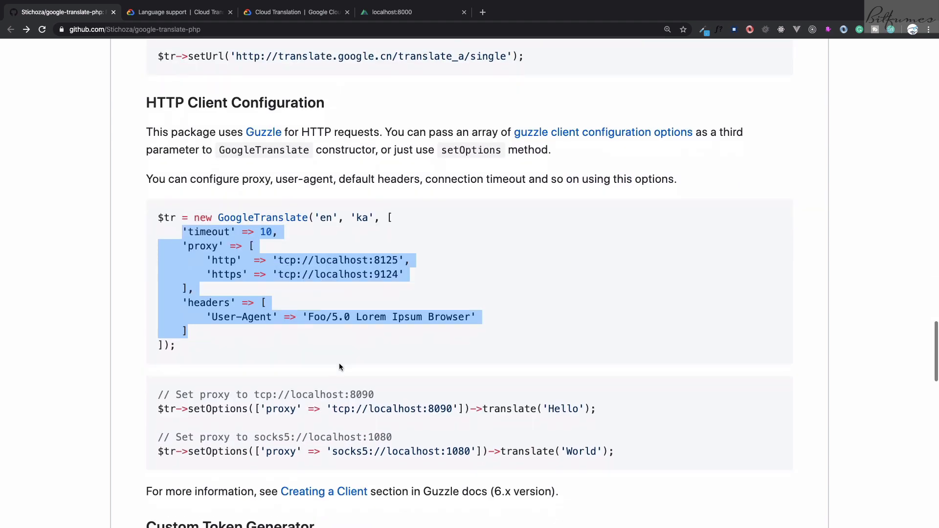
{"action": "scroll", "scroll_direction": "down", "scroll_amount": 3}
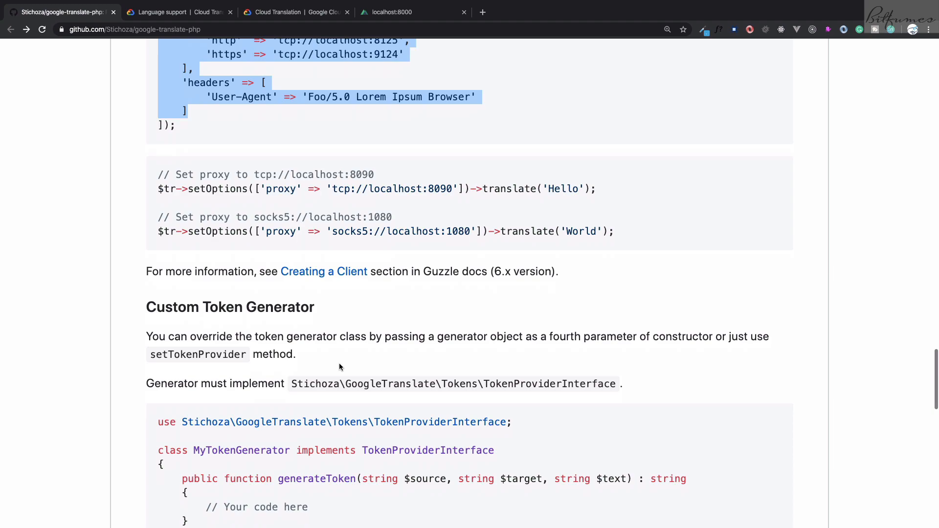
{"action": "scroll", "scroll_direction": "up", "scroll_amount": 3}
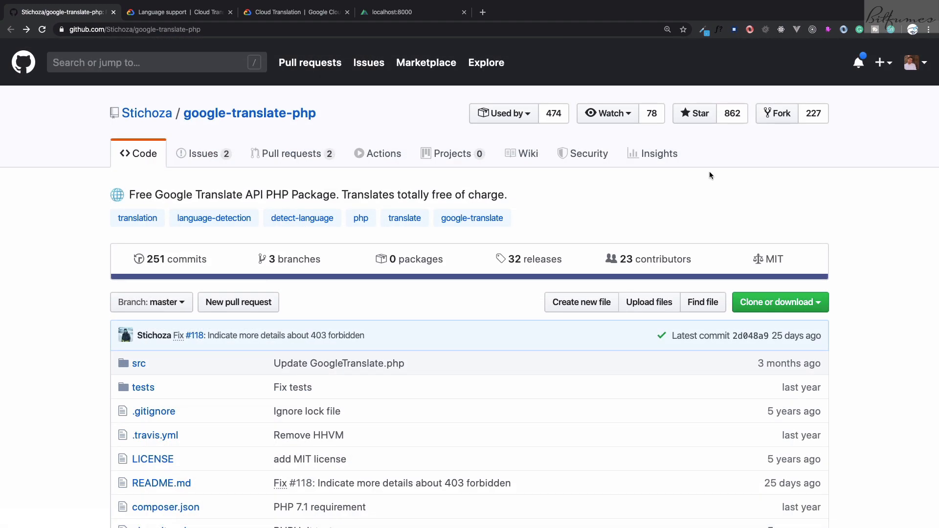
{"action": "mouse_move", "coordinate": [702, 190]}
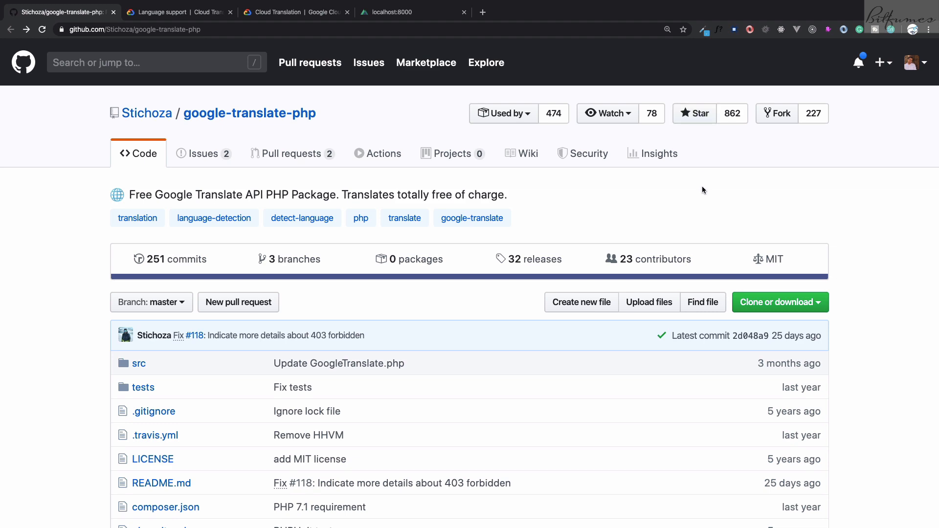
{"action": "mouse_move", "coordinate": [404, 316]}
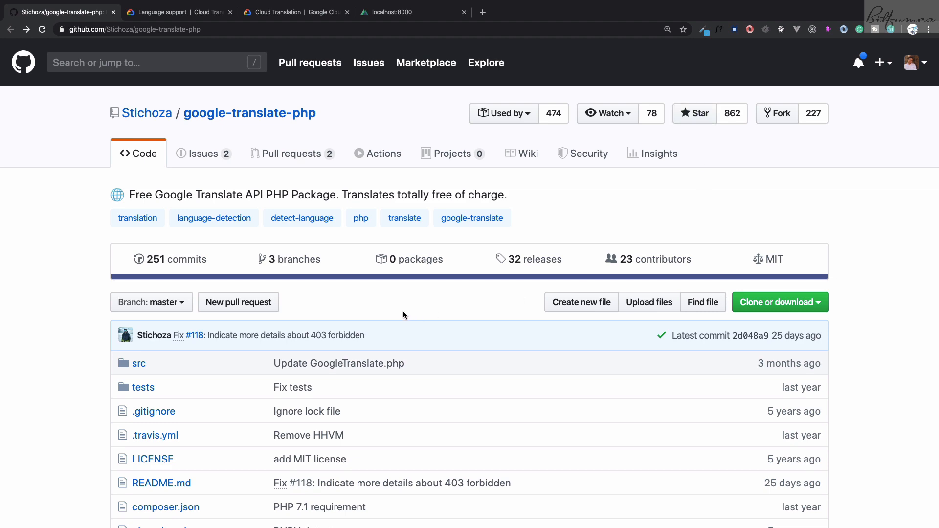
{"action": "scroll", "scroll_direction": "down", "scroll_amount": 3}
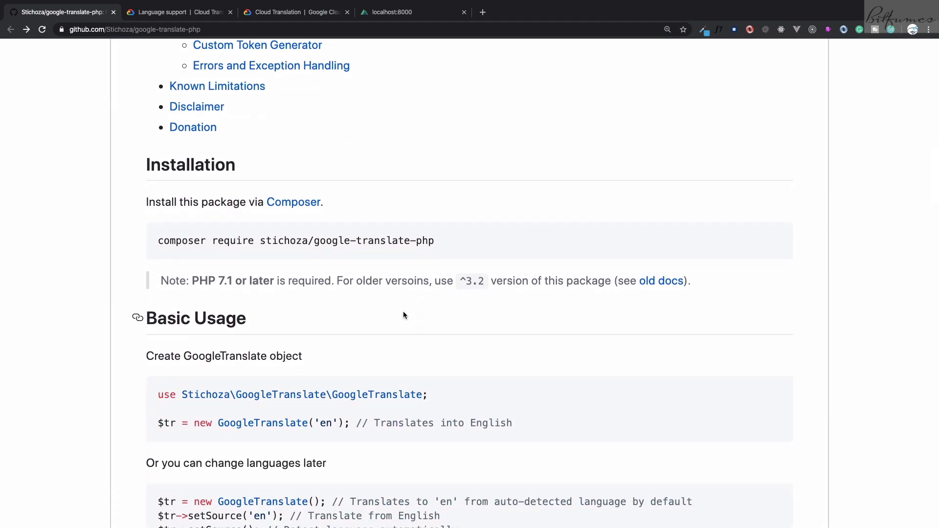